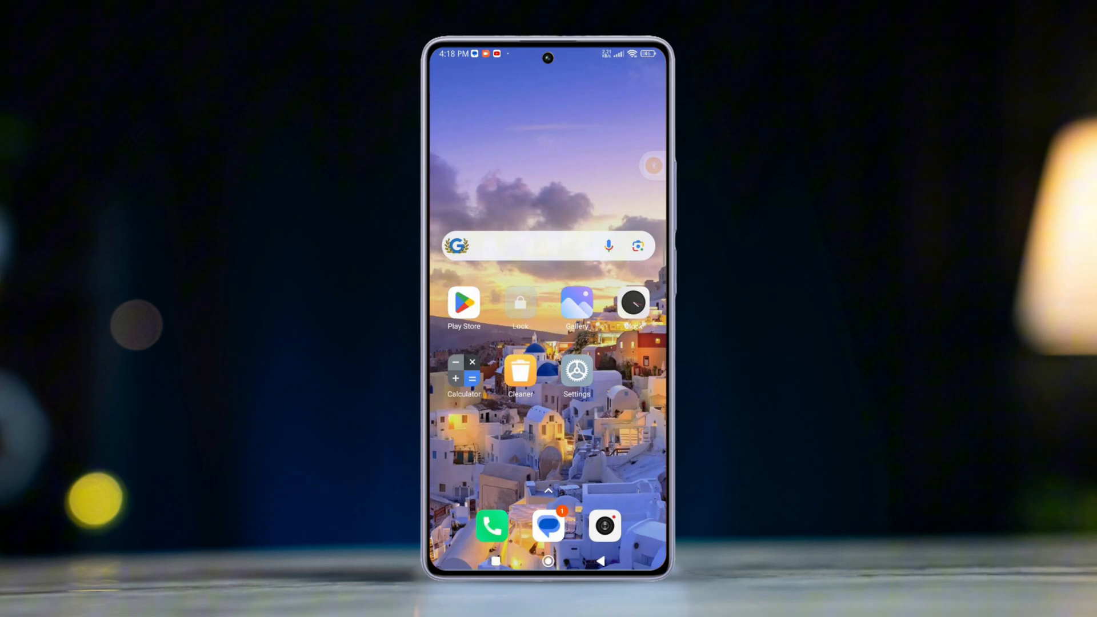
# Reach the Detailed info and specs page via Settings > About phone
pyautogui.click(576, 372)
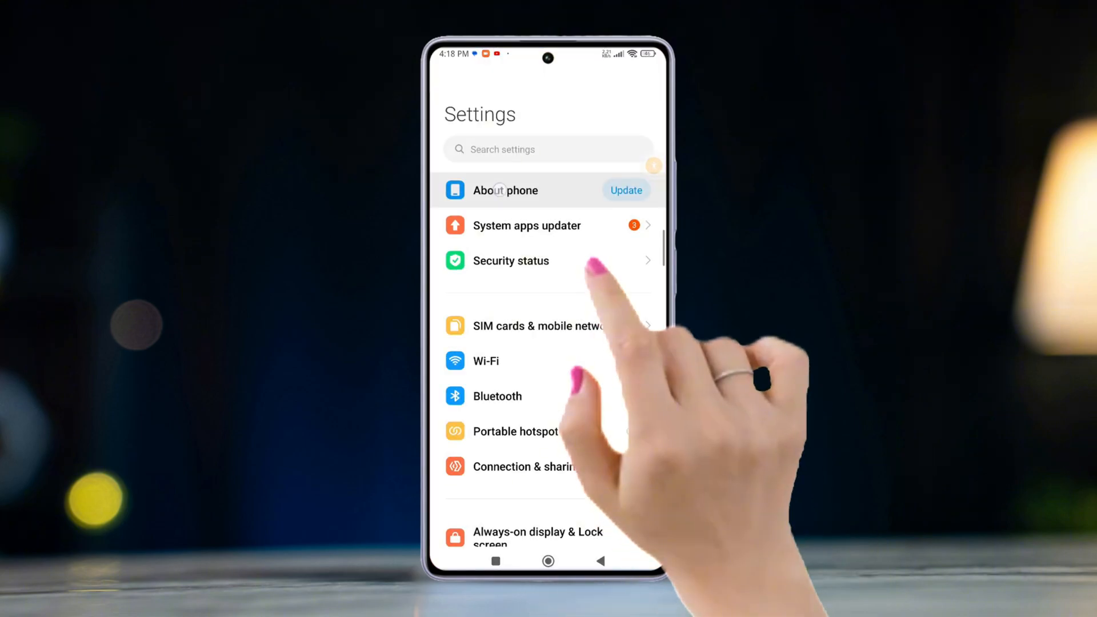
pyautogui.click(503, 190)
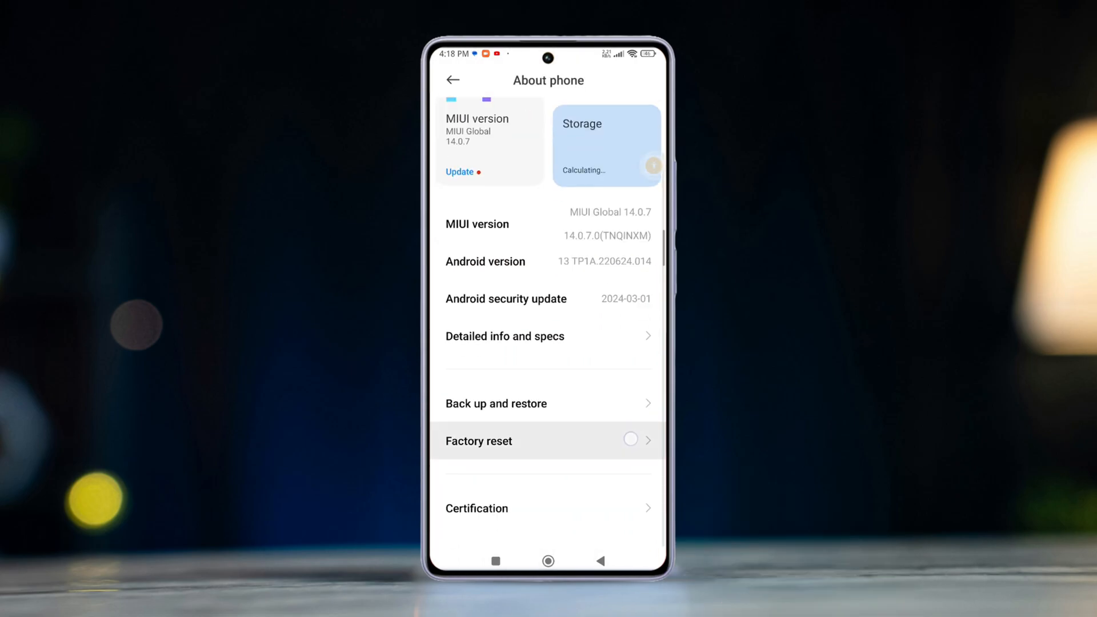
pyautogui.click(504, 335)
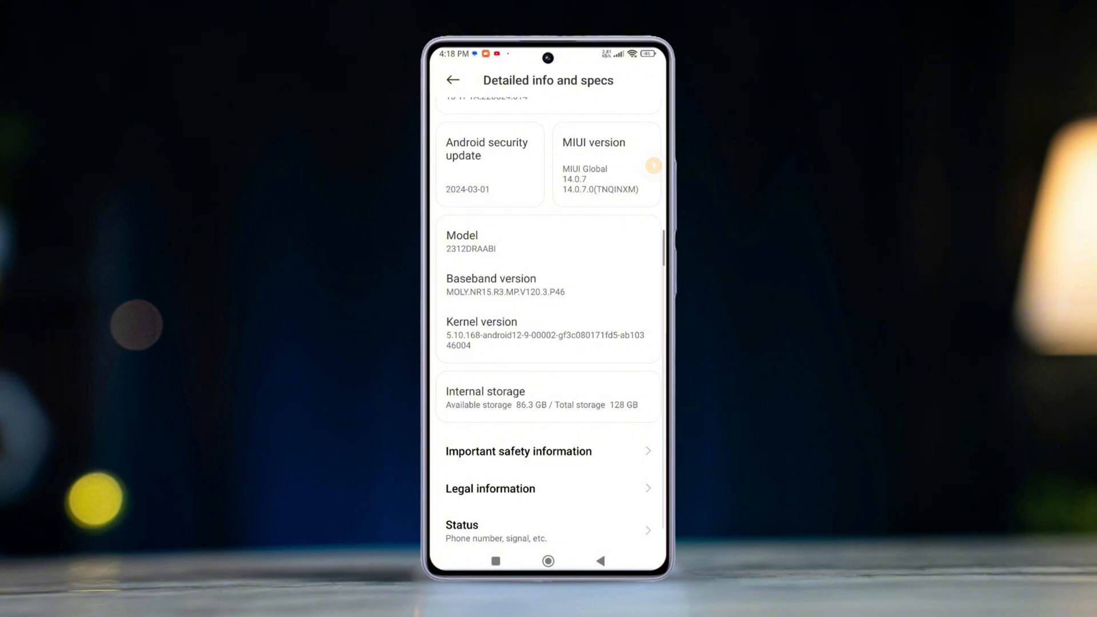
# Unlock the hidden hardware test list from Kernel version and run 21. Accelerometer test
pyautogui.click(548, 332)
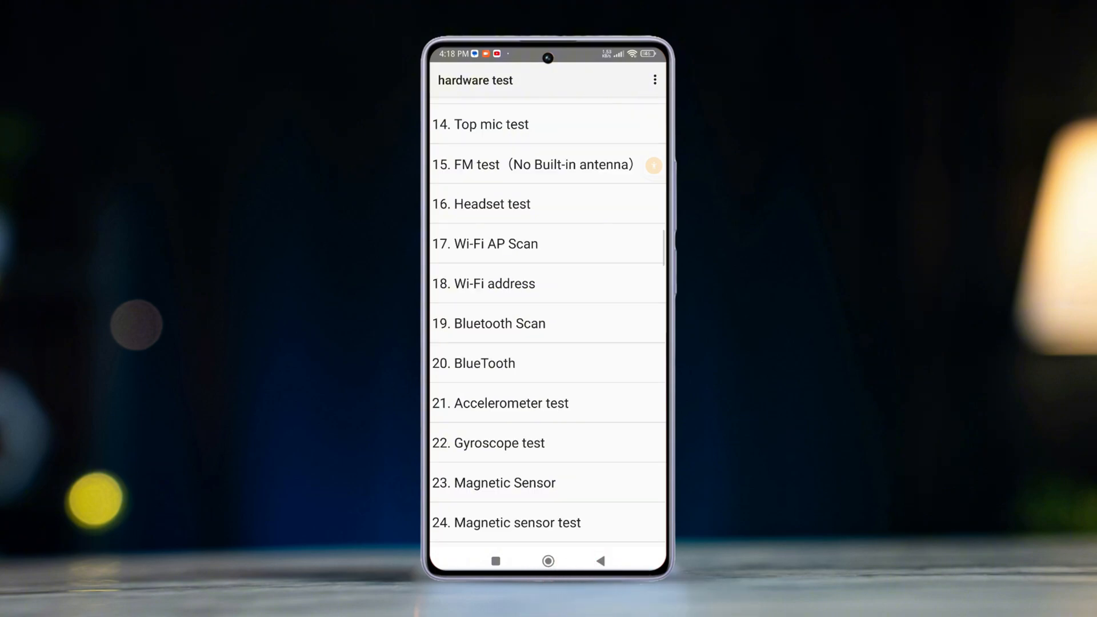
pyautogui.click(501, 403)
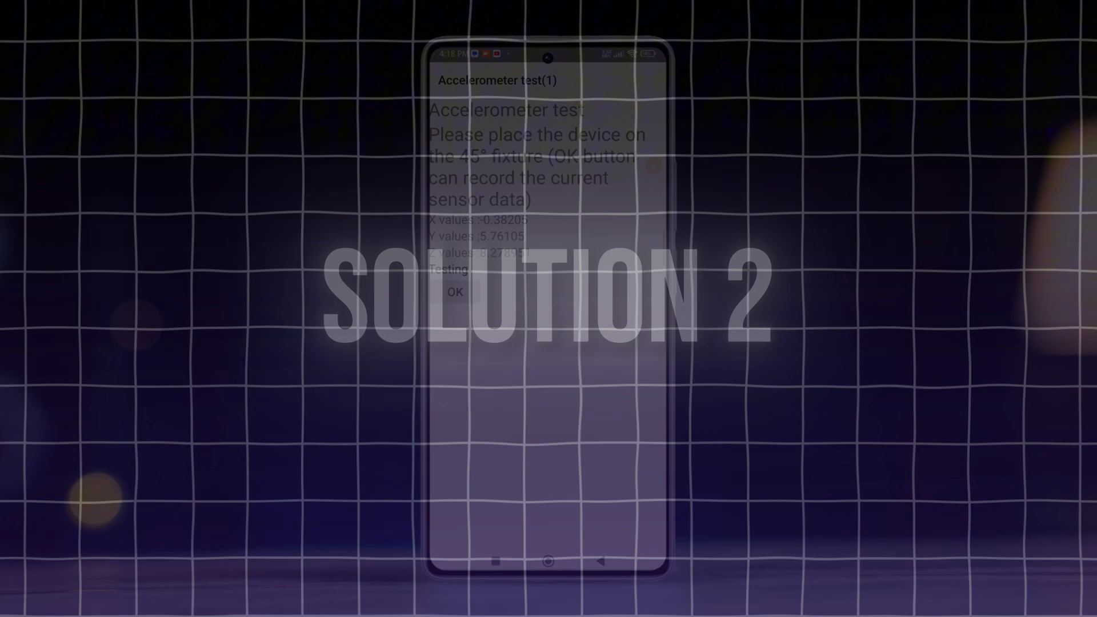
# Clear all recent apps and reach the Display page in Settings
pyautogui.click(497, 559)
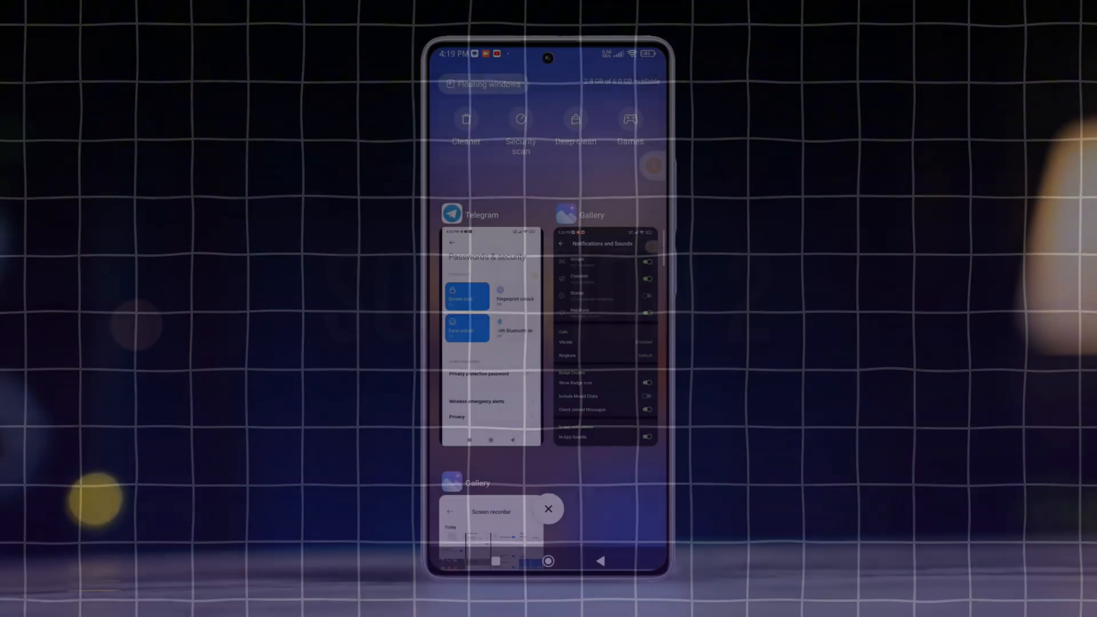
pyautogui.click(548, 560)
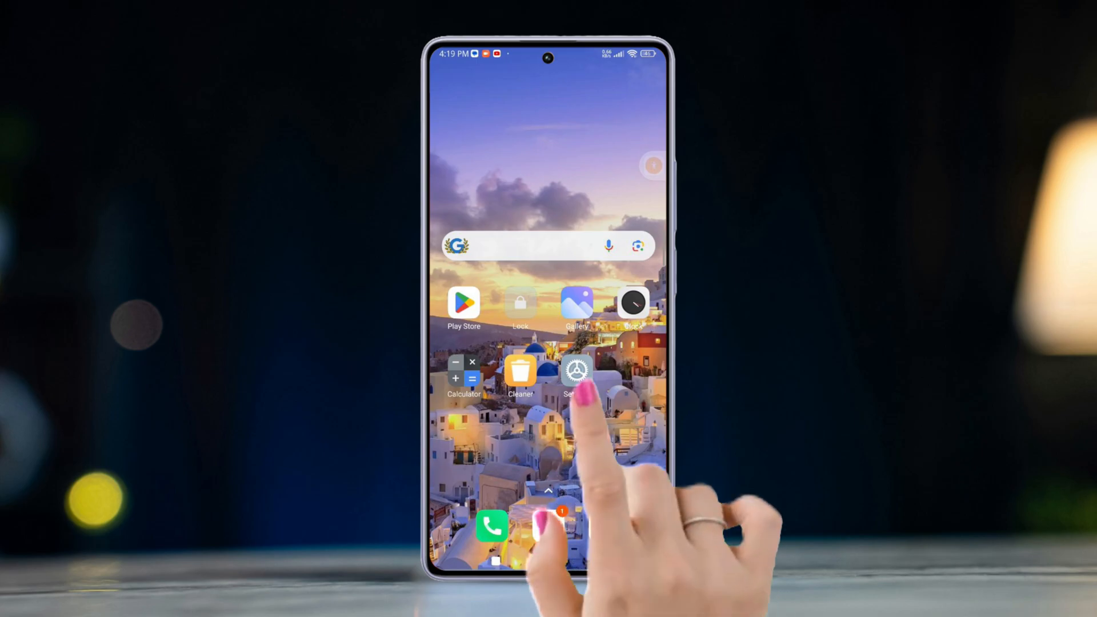
pyautogui.click(576, 370)
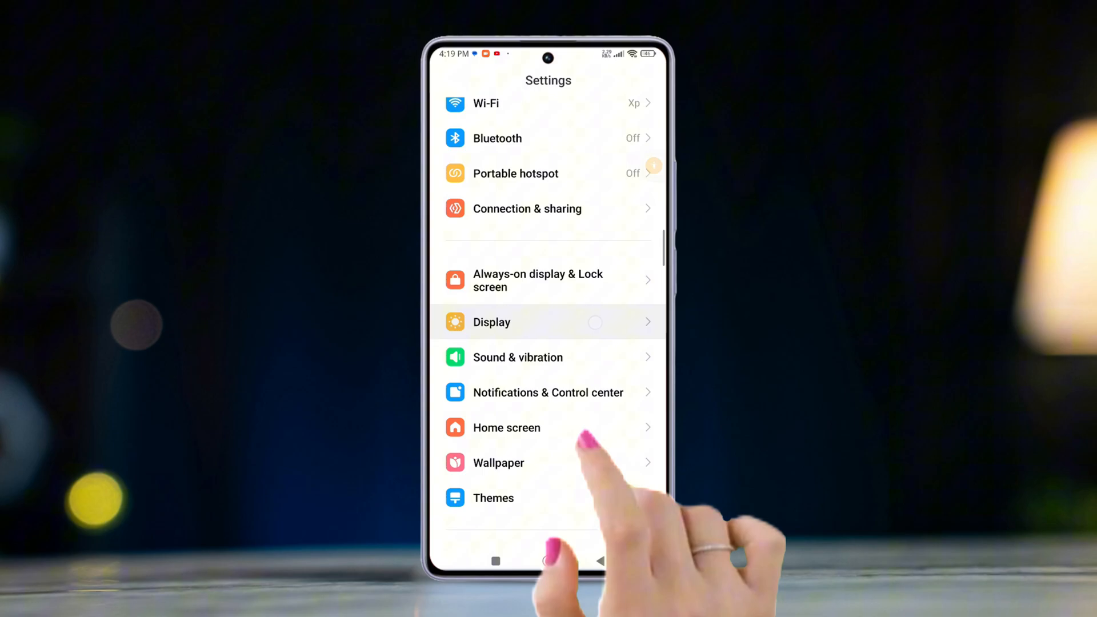
pyautogui.click(491, 322)
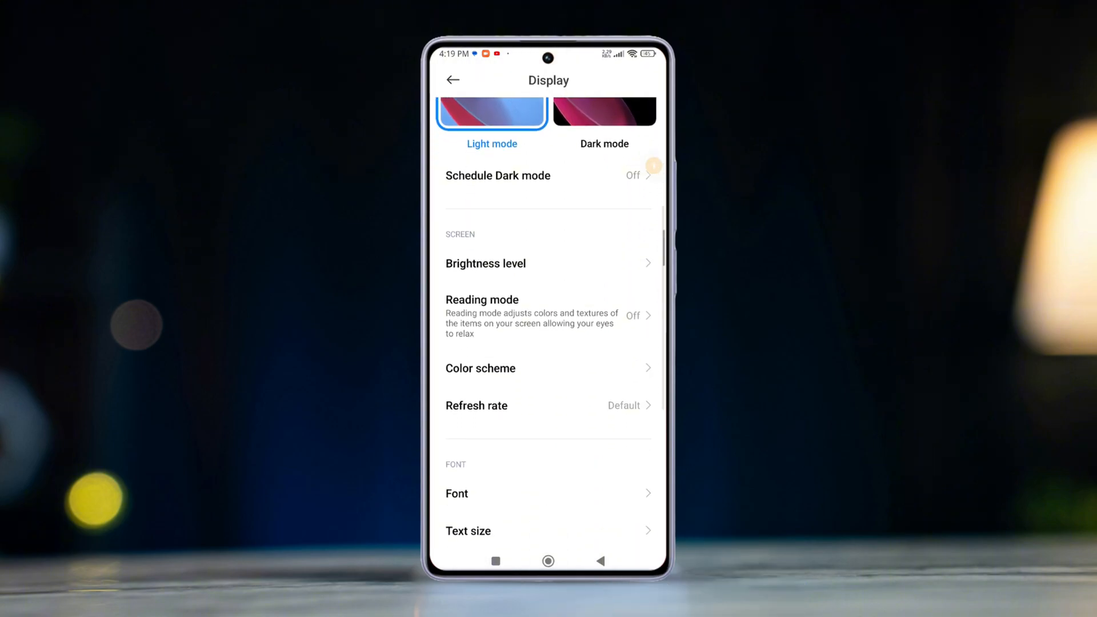
# Toggle Auto-rotate screen off and back on in Display, leaving it enabled
pyautogui.scroll(3)
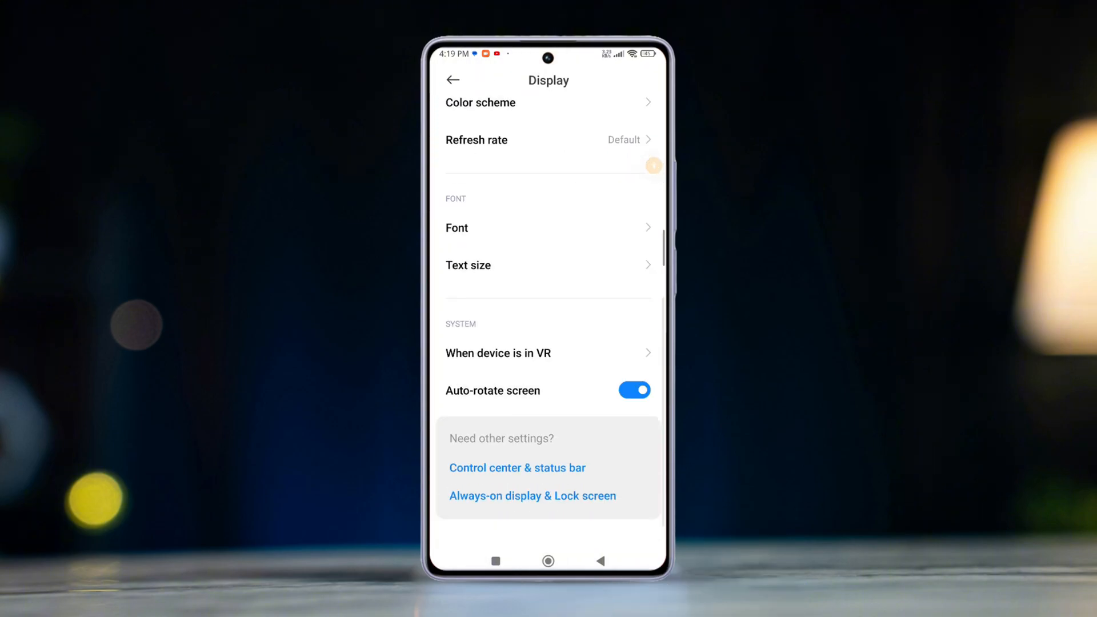
pyautogui.click(634, 389)
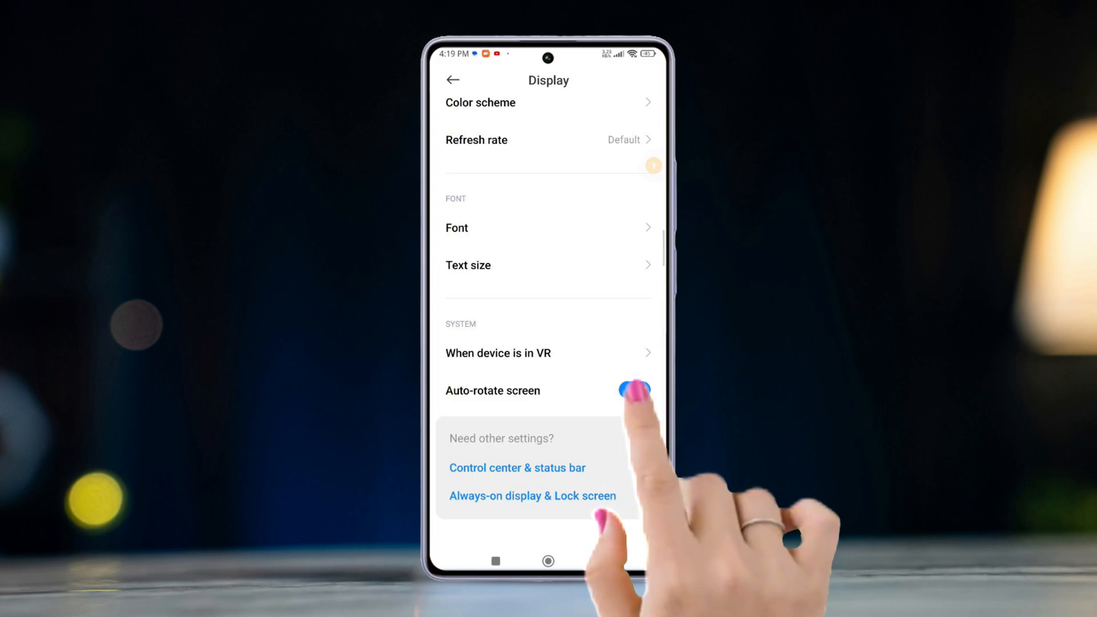
pyautogui.click(632, 390)
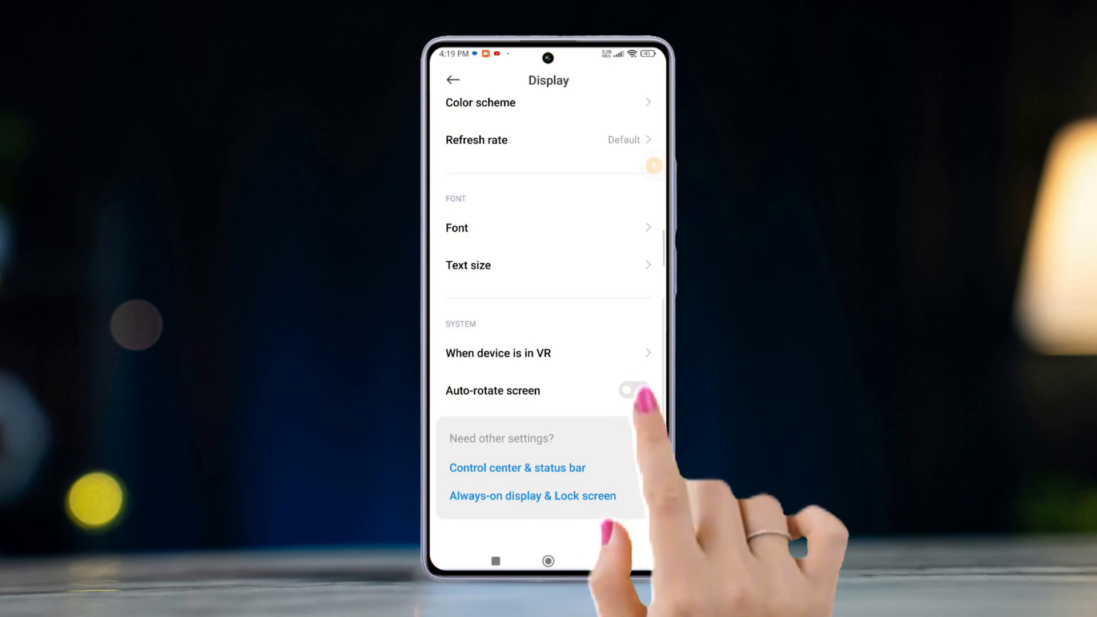
pyautogui.click(632, 390)
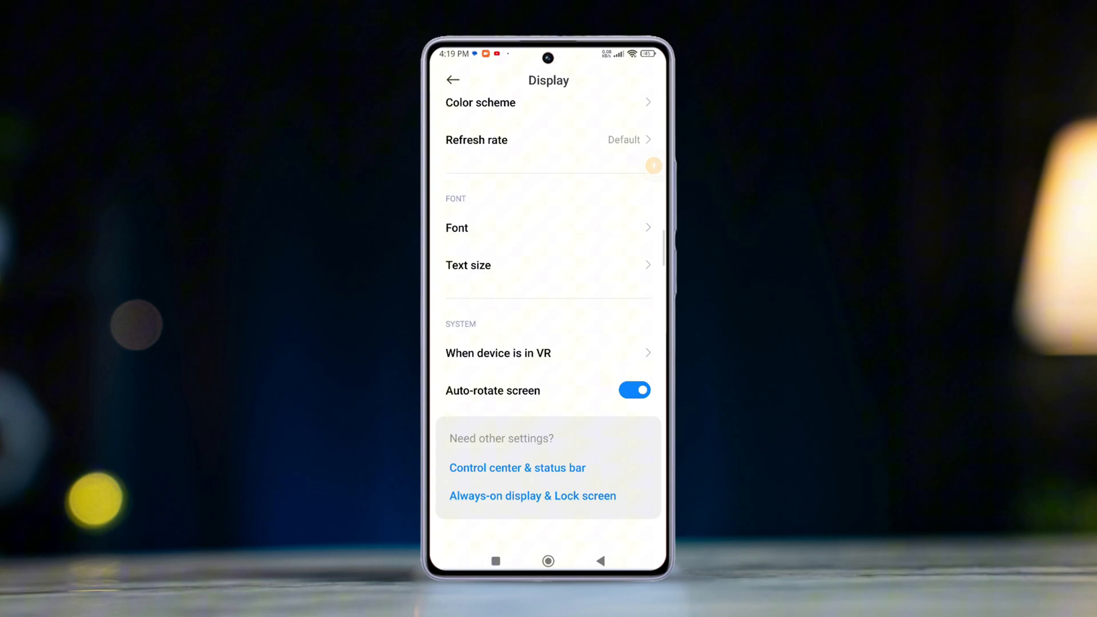
# Reach the Physical tab under Additional settings > Accessibility
pyautogui.click(453, 78)
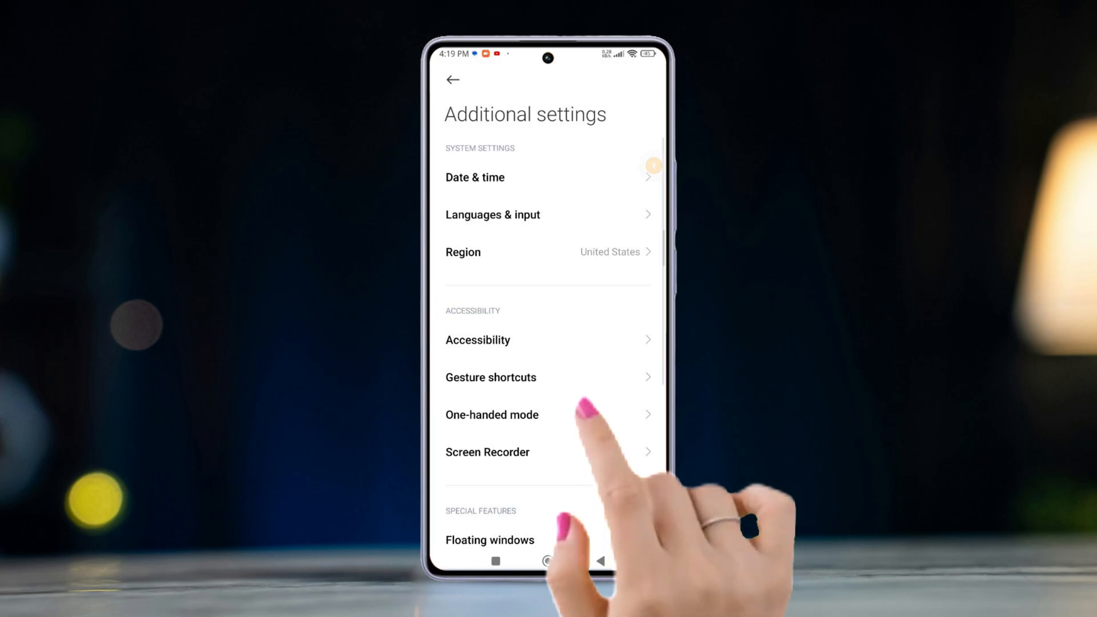
pyautogui.click(478, 340)
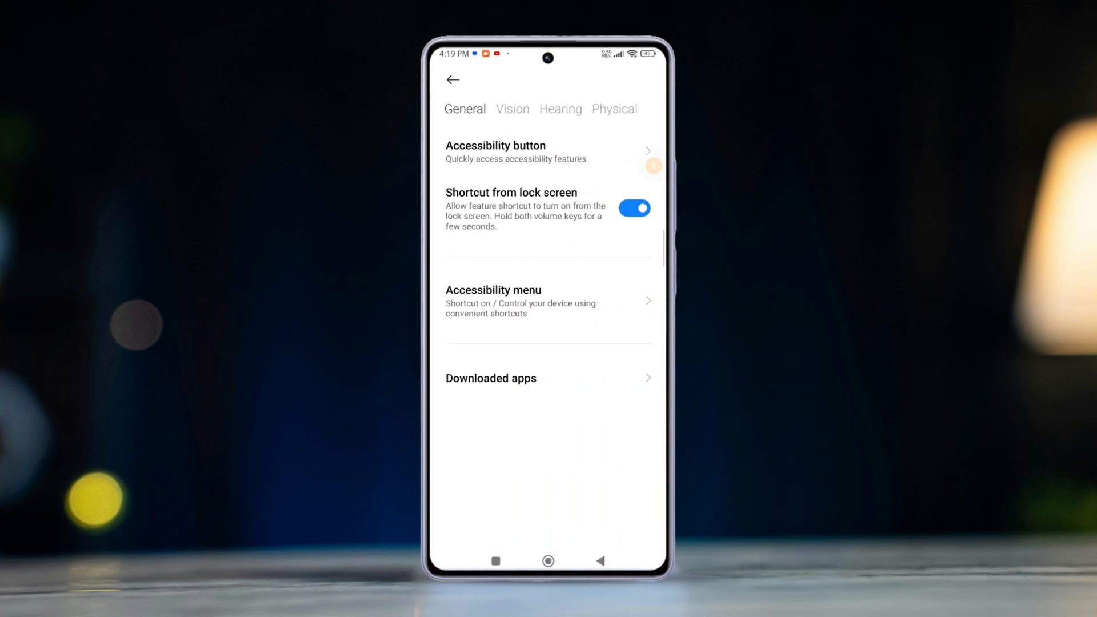
pyautogui.click(615, 109)
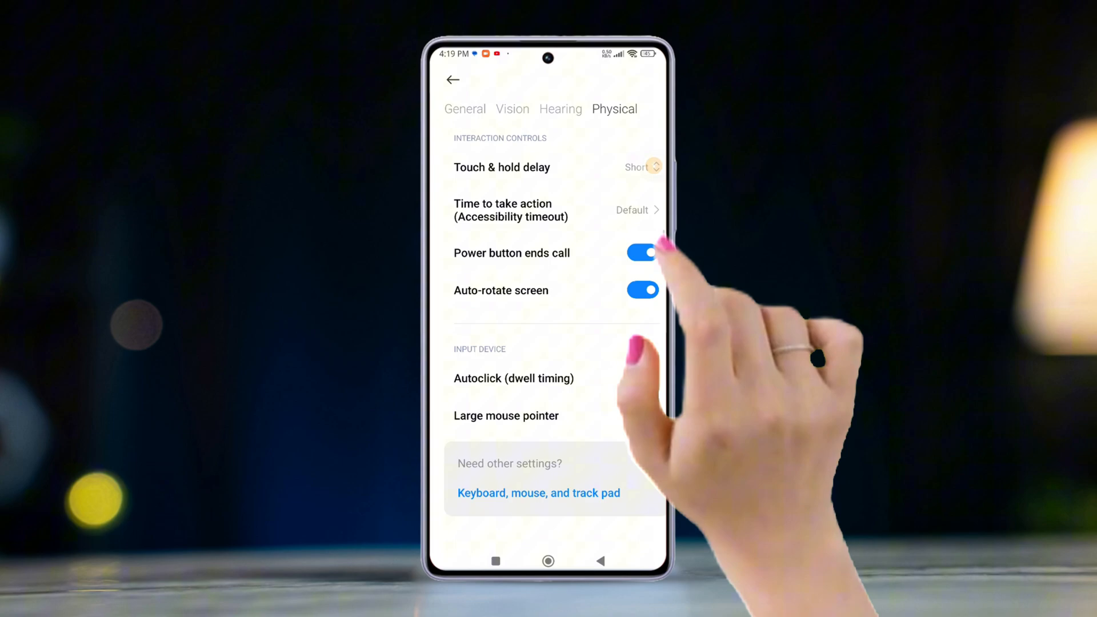
# Toggle Auto-rotate screen off and back on there, then return to the home screen
pyautogui.click(641, 289)
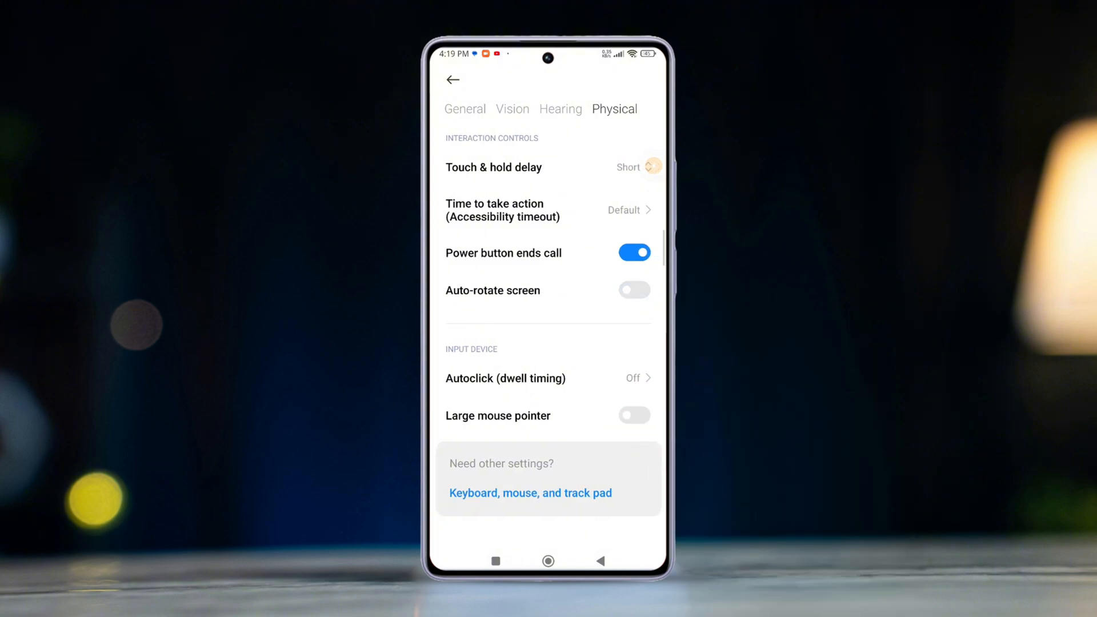
pyautogui.click(635, 289)
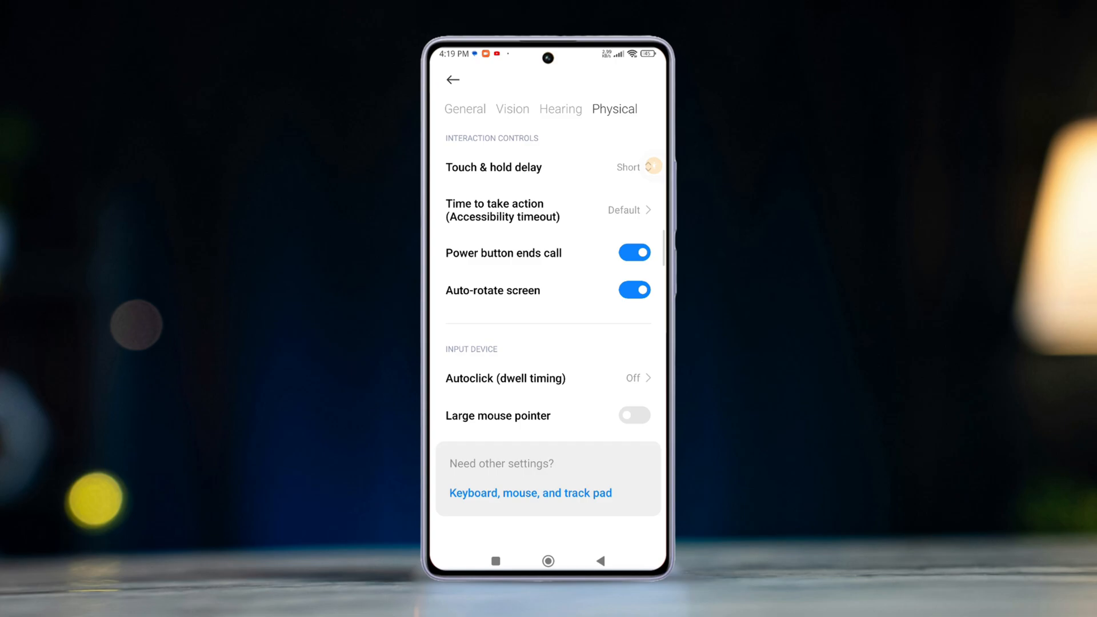
pyautogui.click(547, 559)
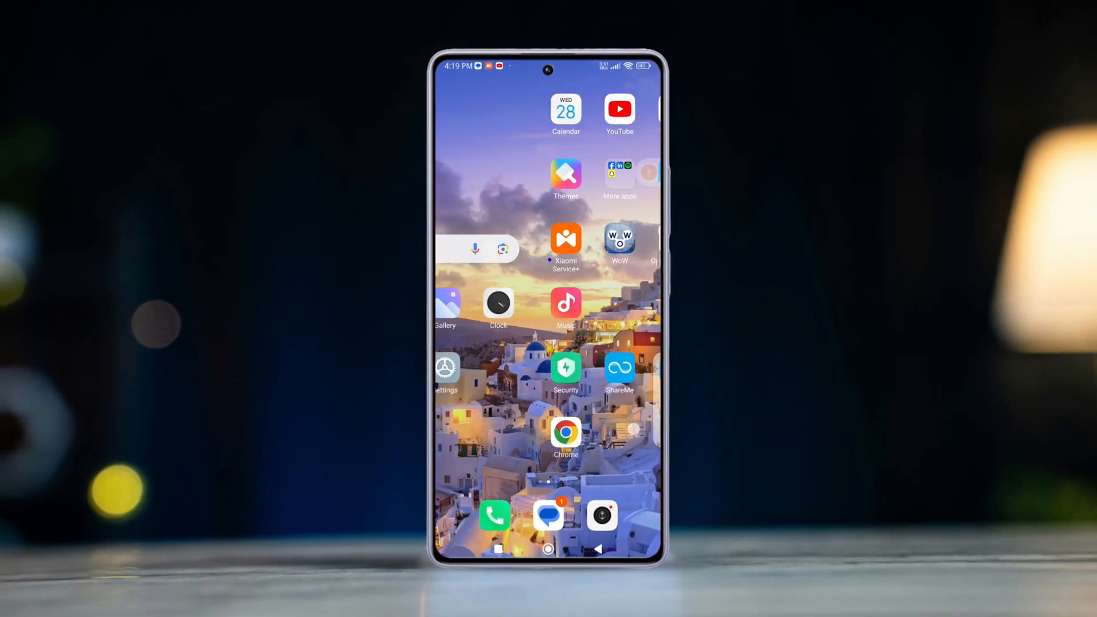
# Reach the Factory reset page via Settings > About phone, listing the data to be erased
pyautogui.click(446, 367)
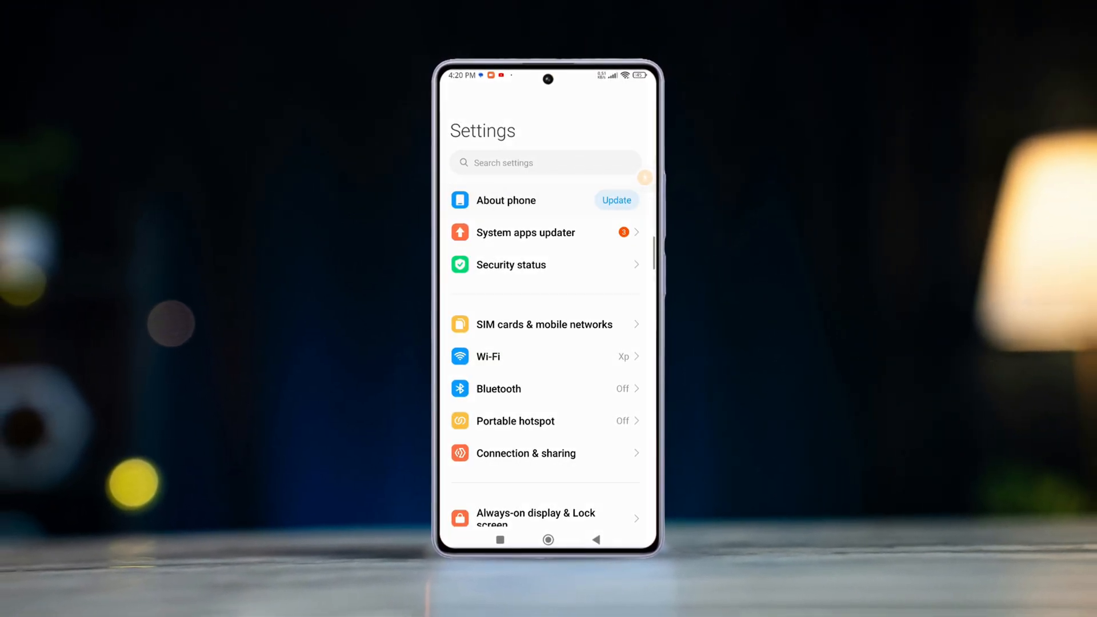
pyautogui.click(505, 200)
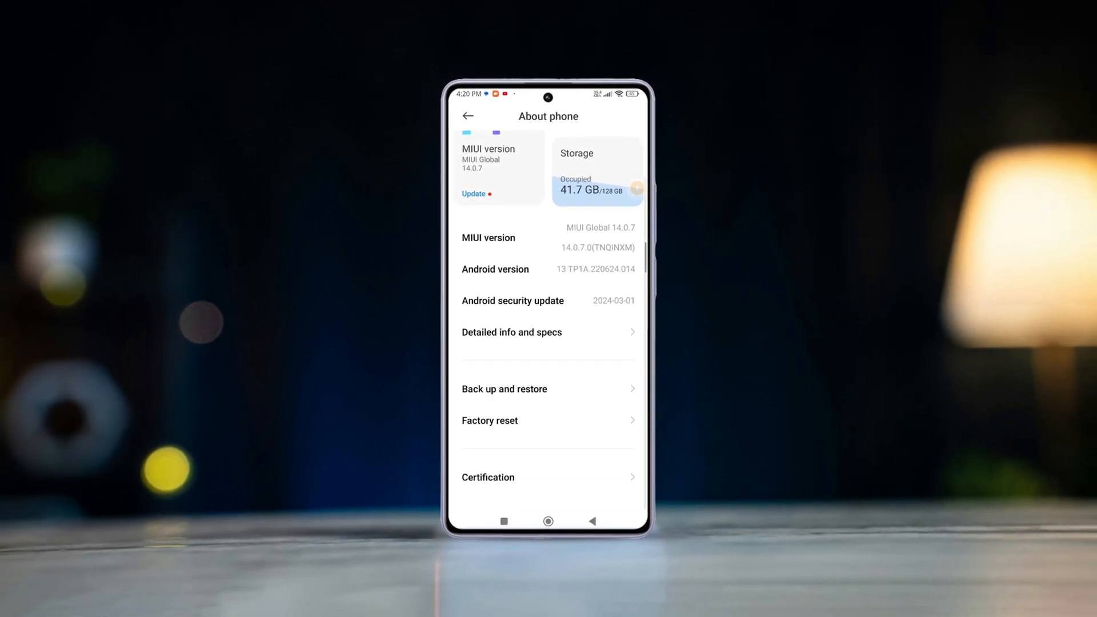
pyautogui.click(489, 420)
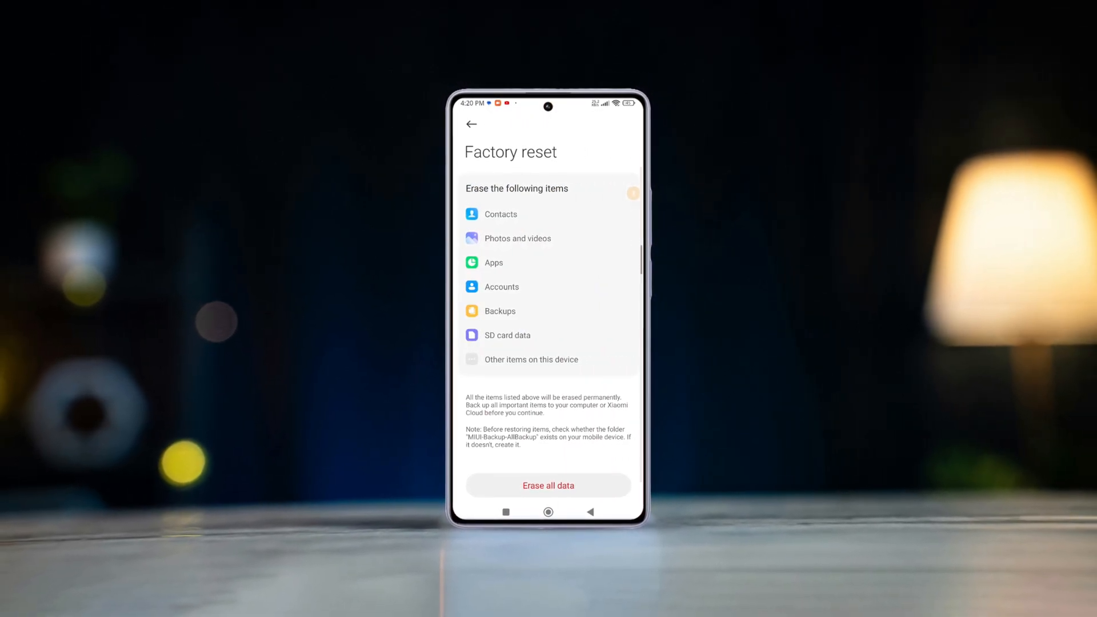